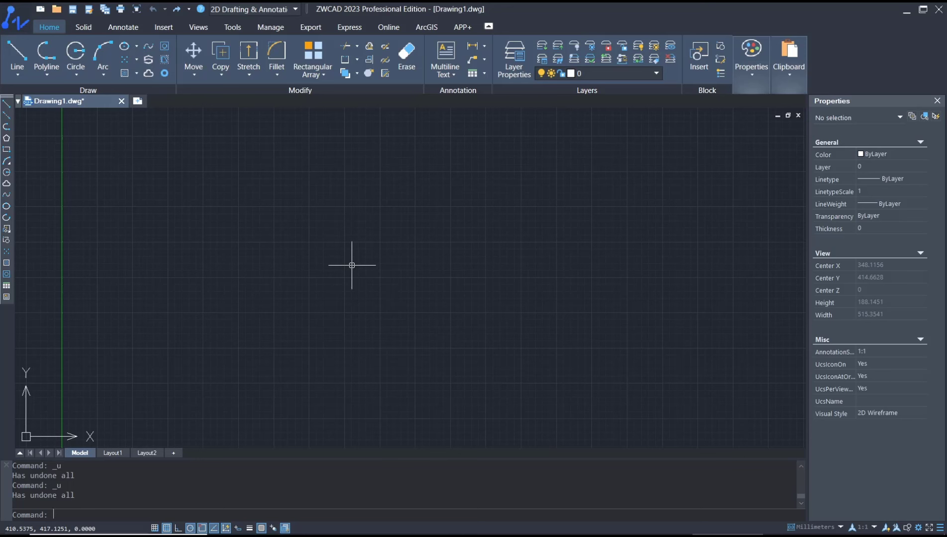
pyautogui.moveTo(349, 253)
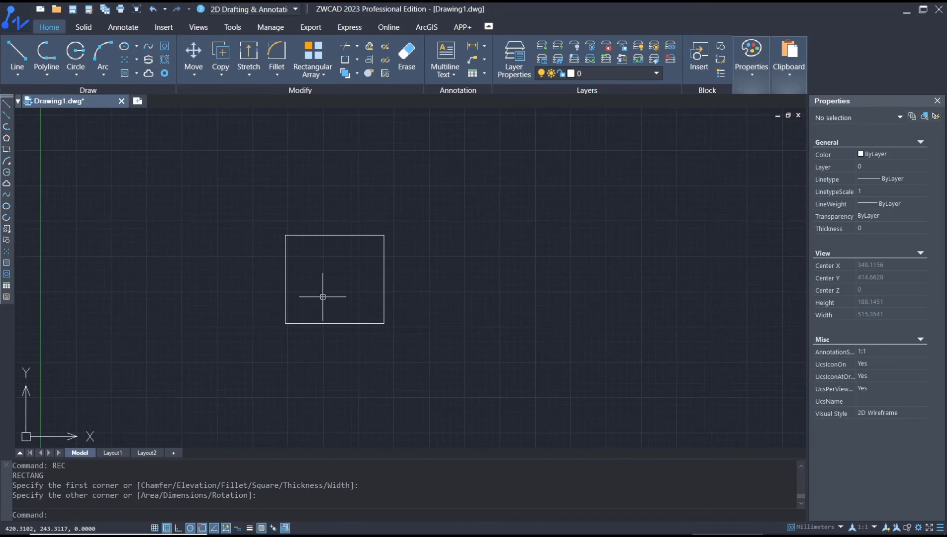
# - Start the linear dimension command (DIMLIN) after drawing the rectangle
pyautogui.write('dimlin')
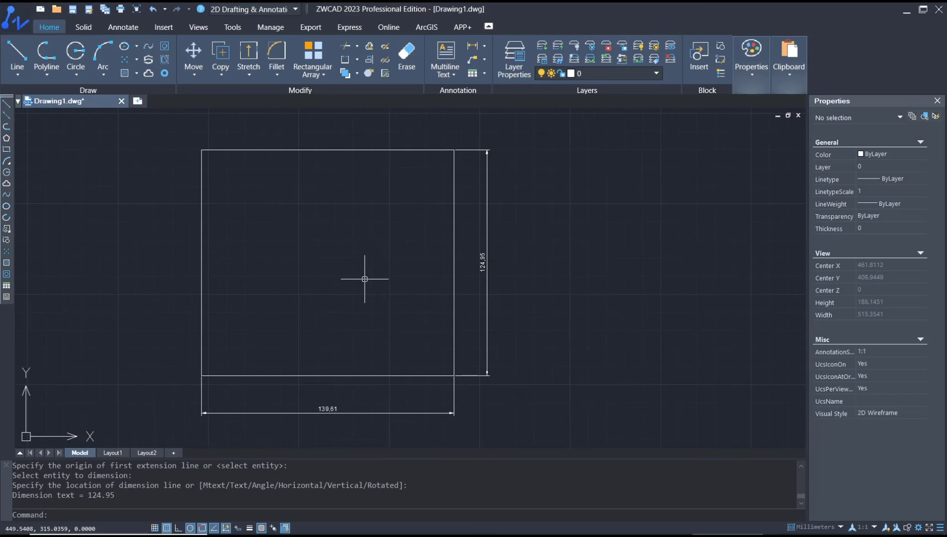
pyautogui.moveTo(290, 311)
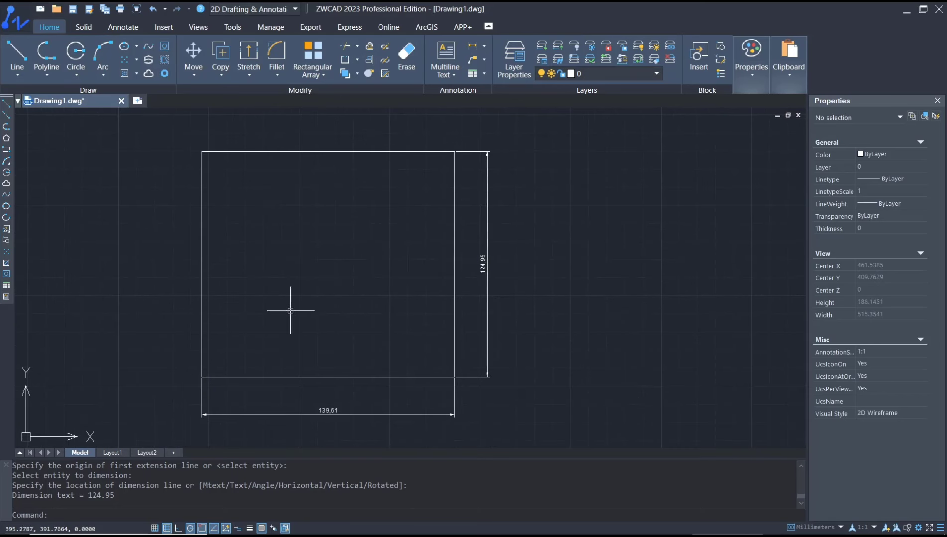
pyautogui.moveTo(481, 425)
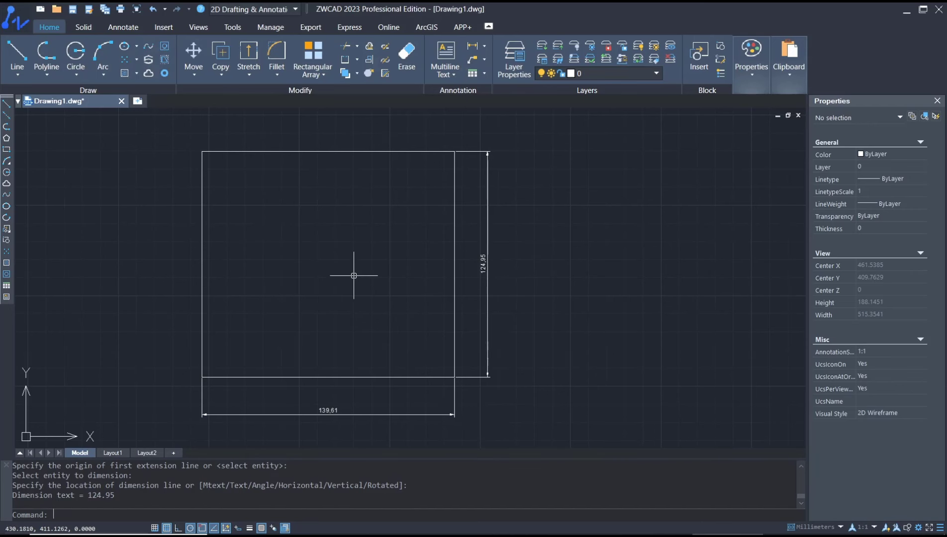
# - Bring up the Dimension Style Manager with D and move it aside from the drawing
pyautogui.write('d')
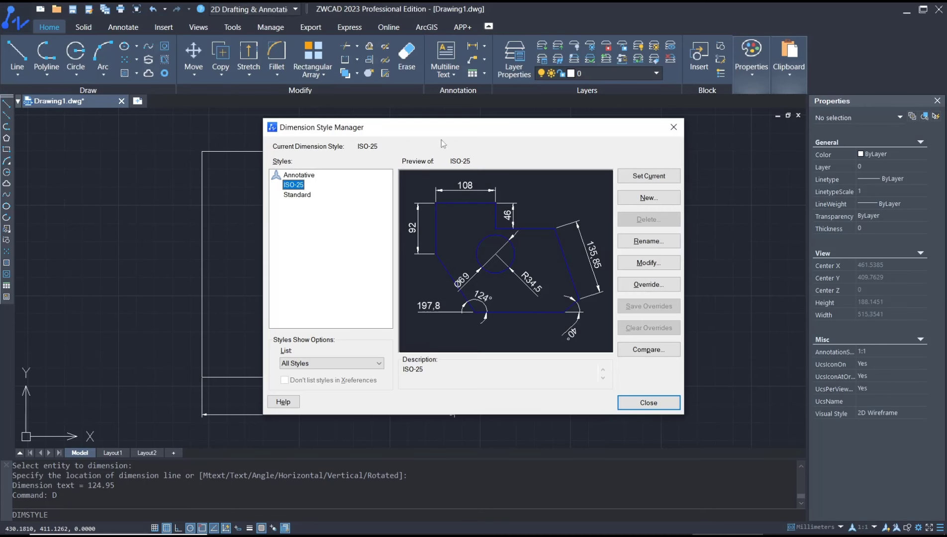
pyautogui.moveTo(440, 128); pyautogui.dragTo(647, 99)
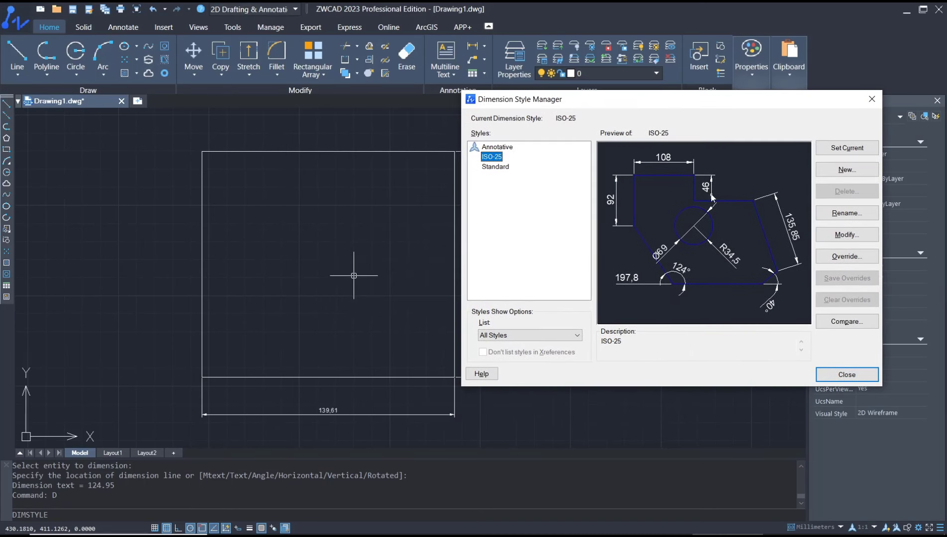
# - Modify ISO-25 so its dimension lines and extension lines are red on the Lines settings
pyautogui.click(845, 234)
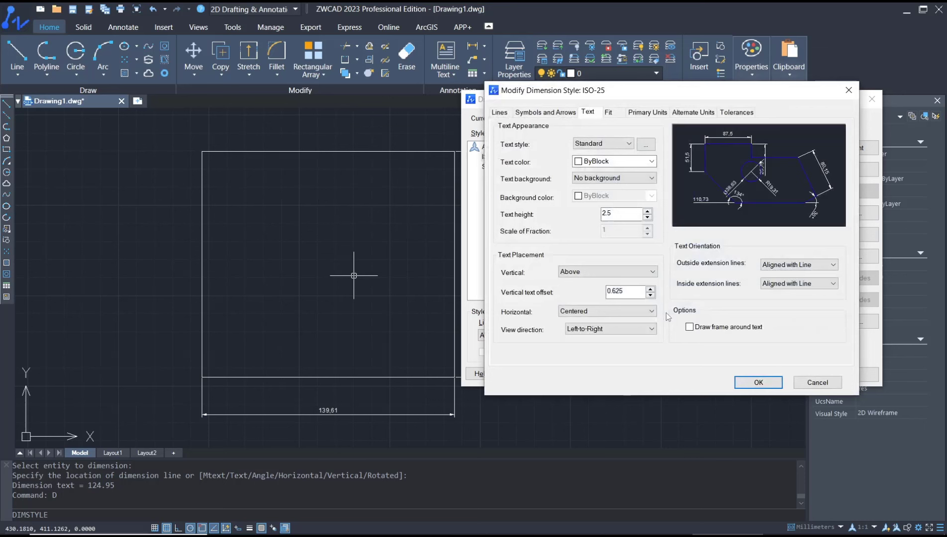
pyautogui.click(499, 111)
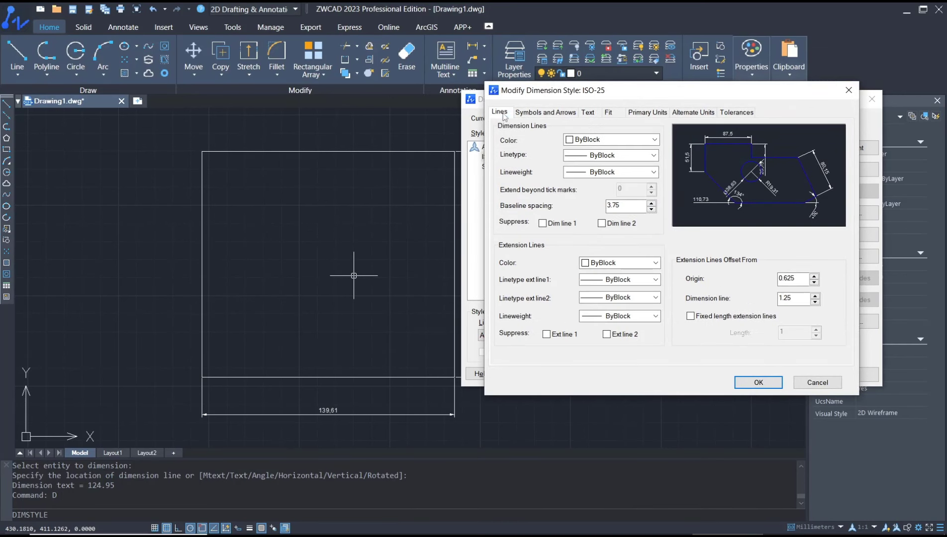
pyautogui.click(651, 139)
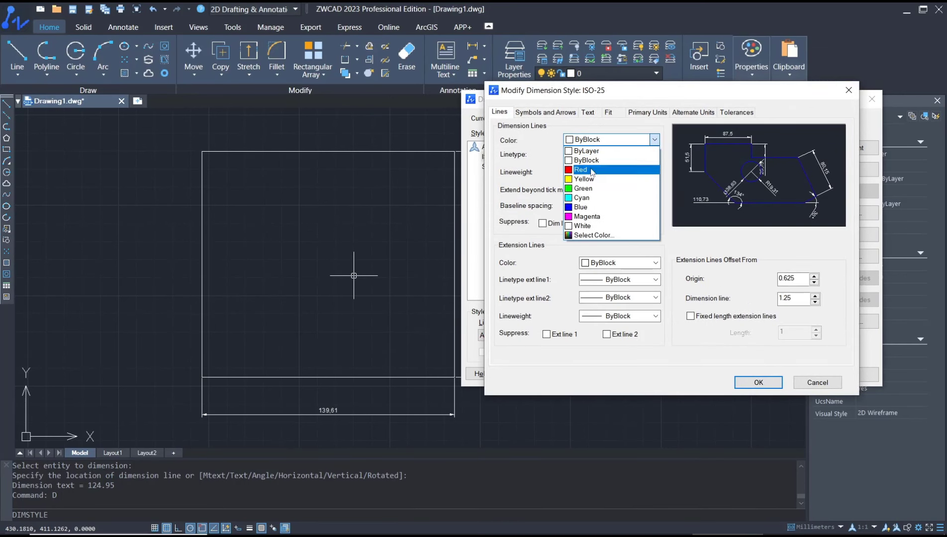
pyautogui.click(582, 170)
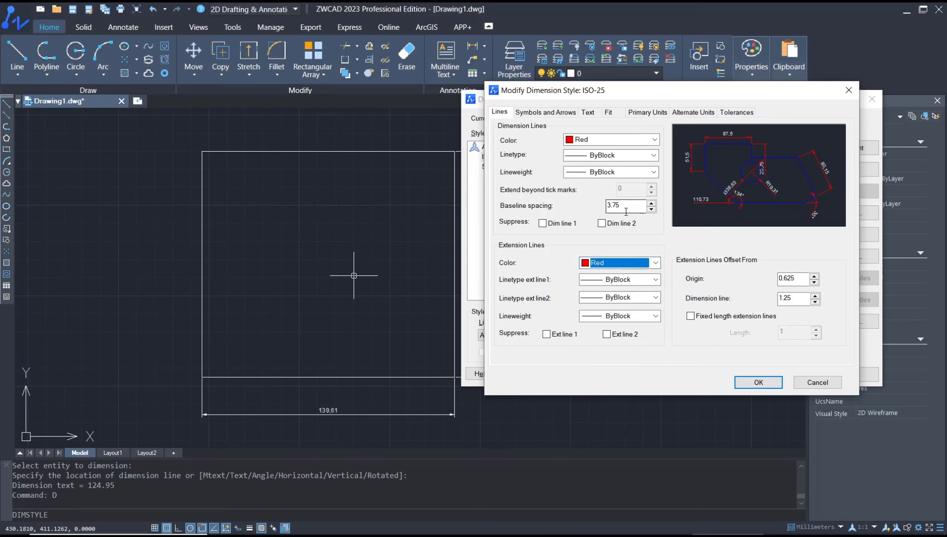
pyautogui.click(627, 206)
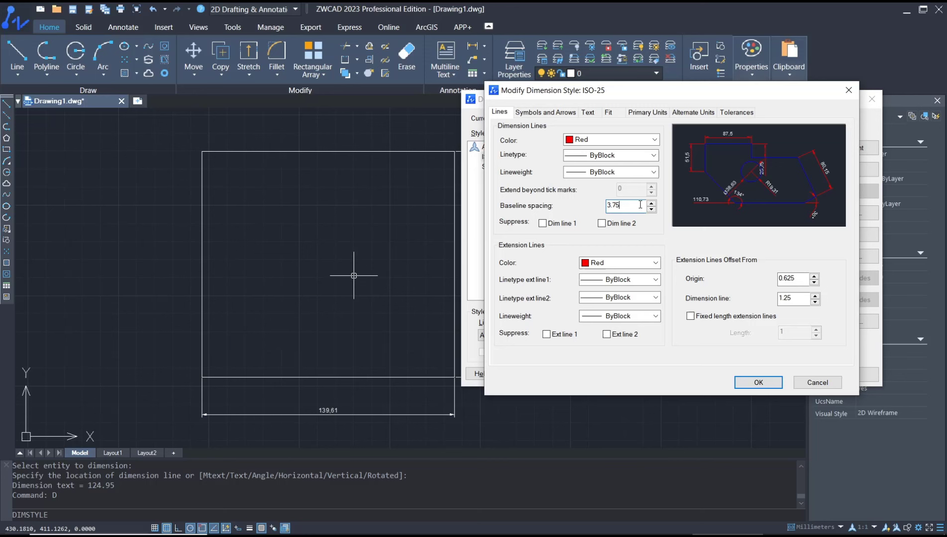
pyautogui.moveTo(545, 112)
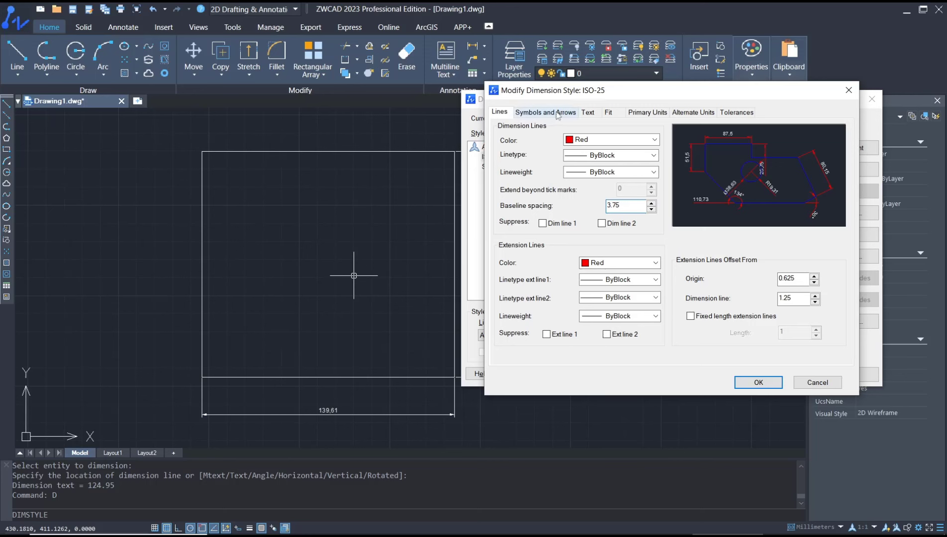
# - Set the starting arrowhead to Architectural tick and the arrow size to 5
pyautogui.click(545, 113)
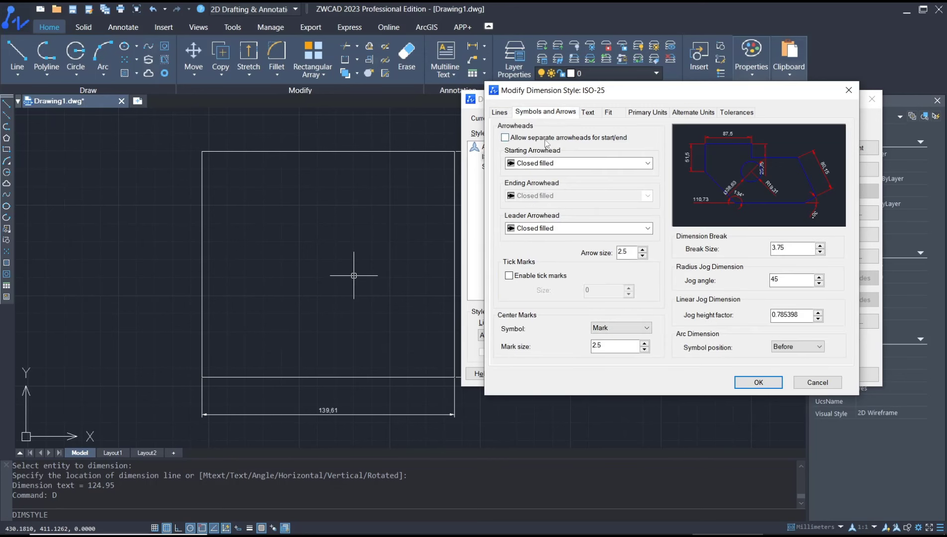
pyautogui.click(645, 163)
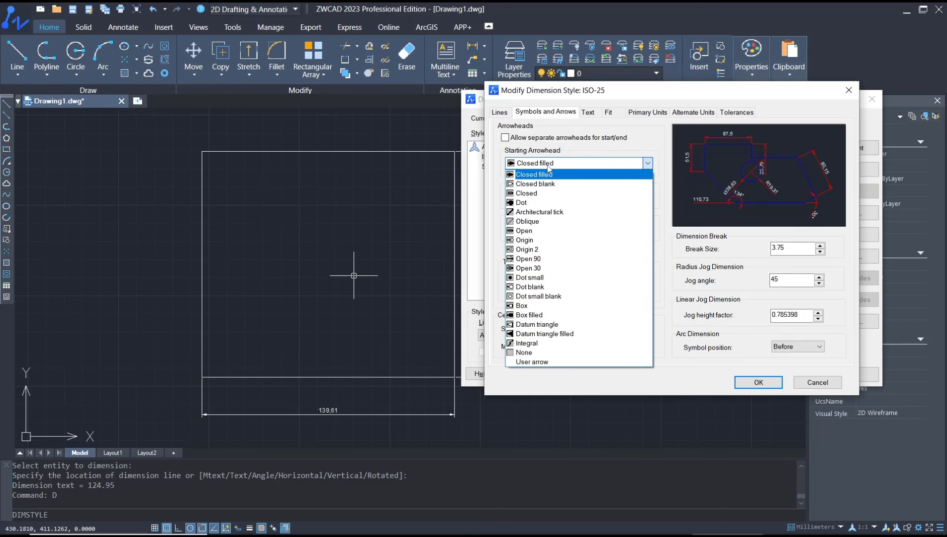
pyautogui.click(538, 212)
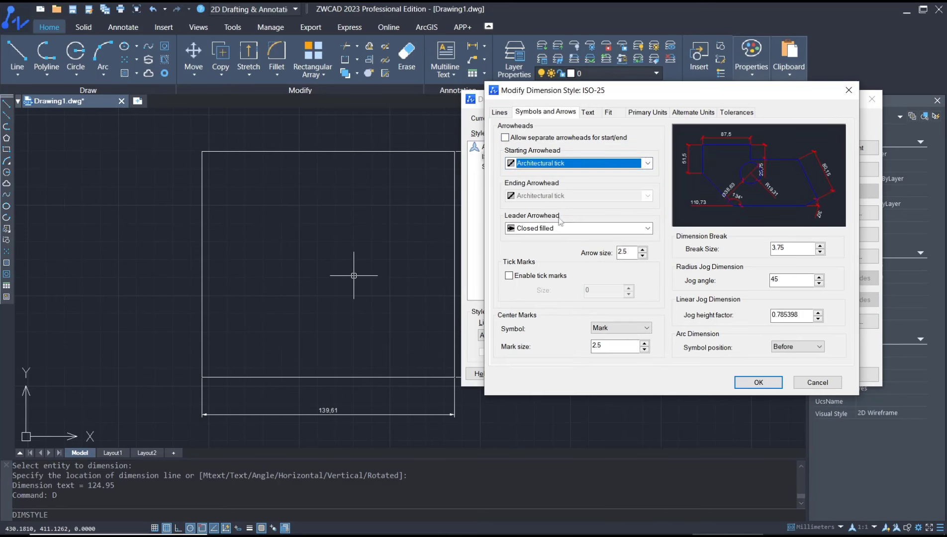
pyautogui.tripleClick(624, 252)
pyautogui.write('5')
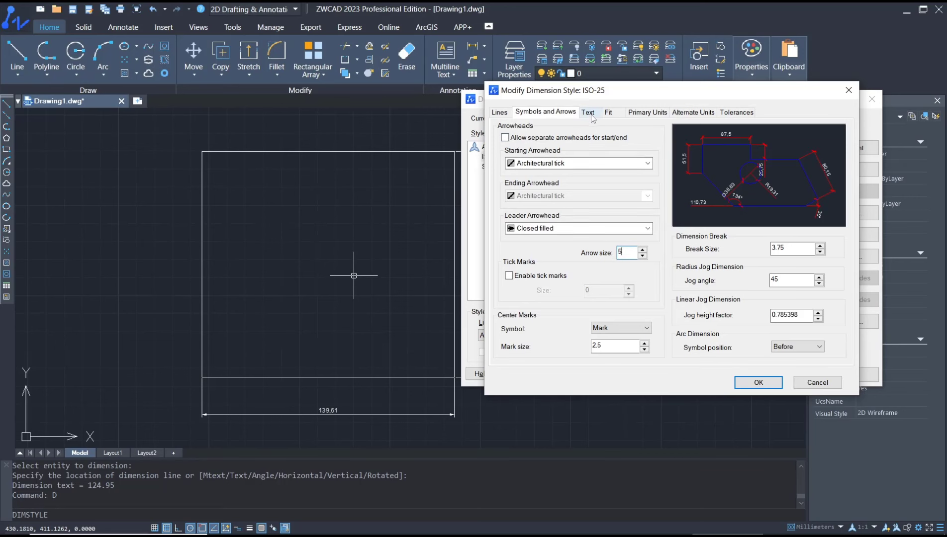
pyautogui.click(586, 112)
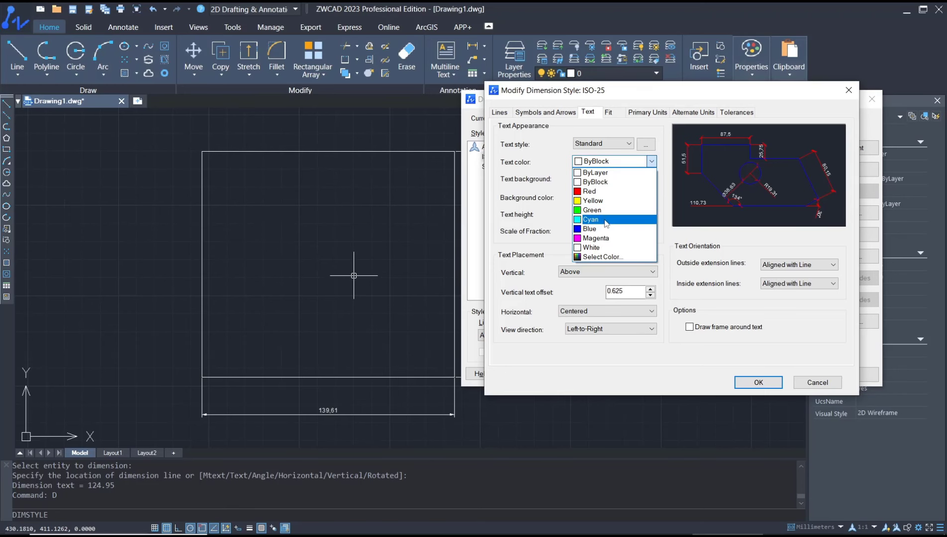
# - Make the dimension text cyan and larger, accept the style and close the manager
pyautogui.click(610, 112)
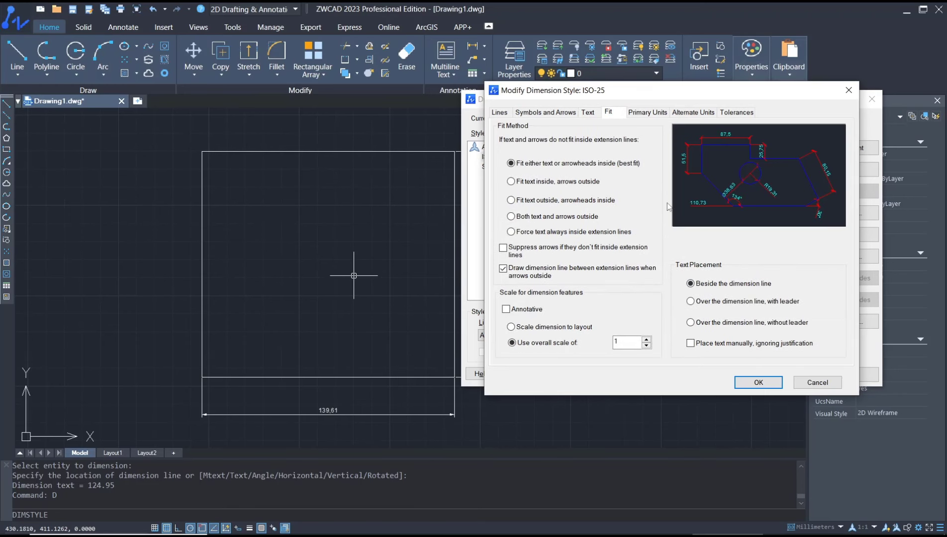
pyautogui.click(646, 112)
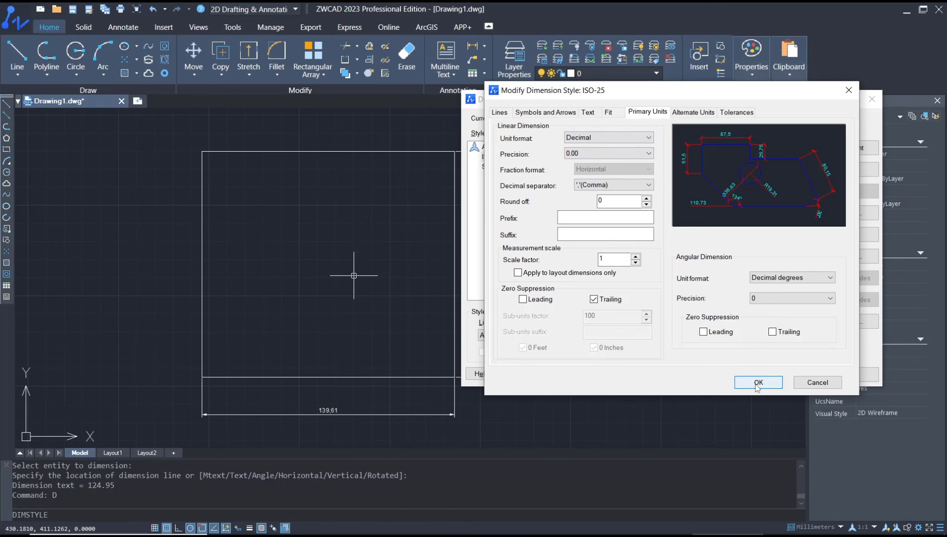
pyautogui.click(757, 382)
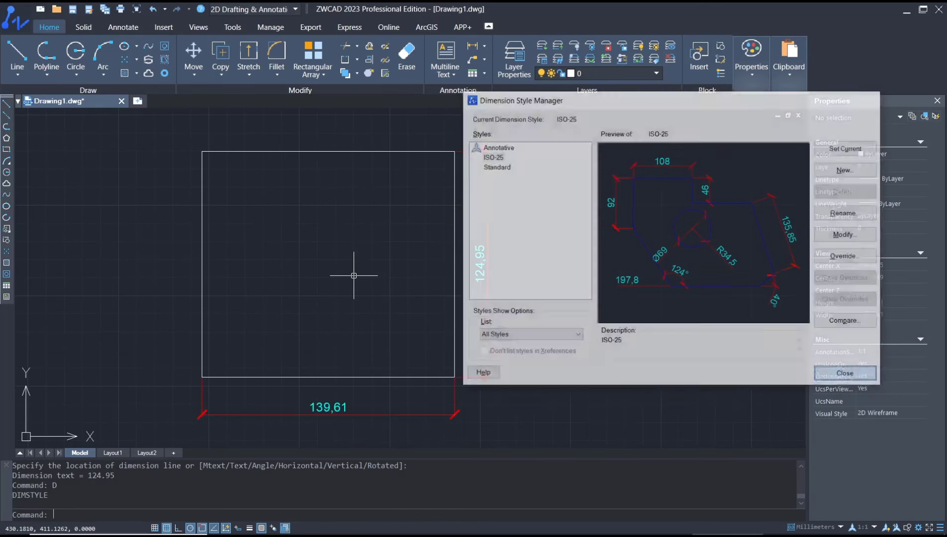
pyautogui.click(844, 373)
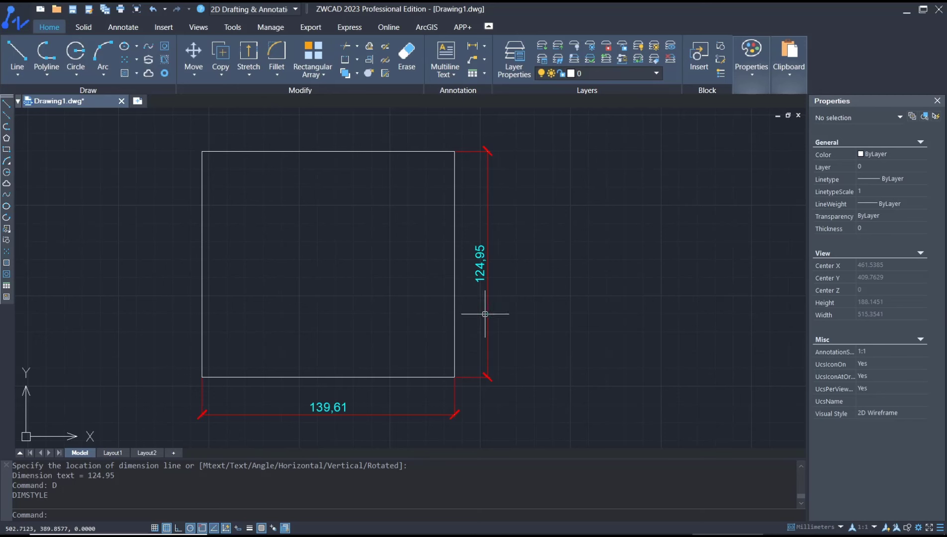